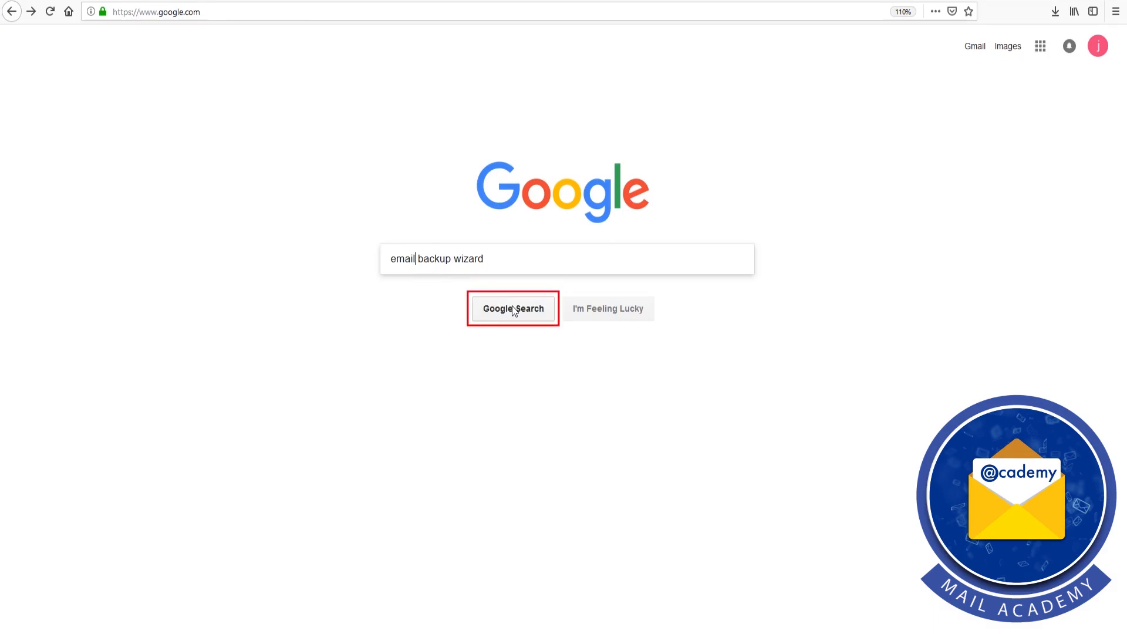
- Search Google for 'email backup wizard' and open emailbackupwizard.com from the results
left_click(513, 307)
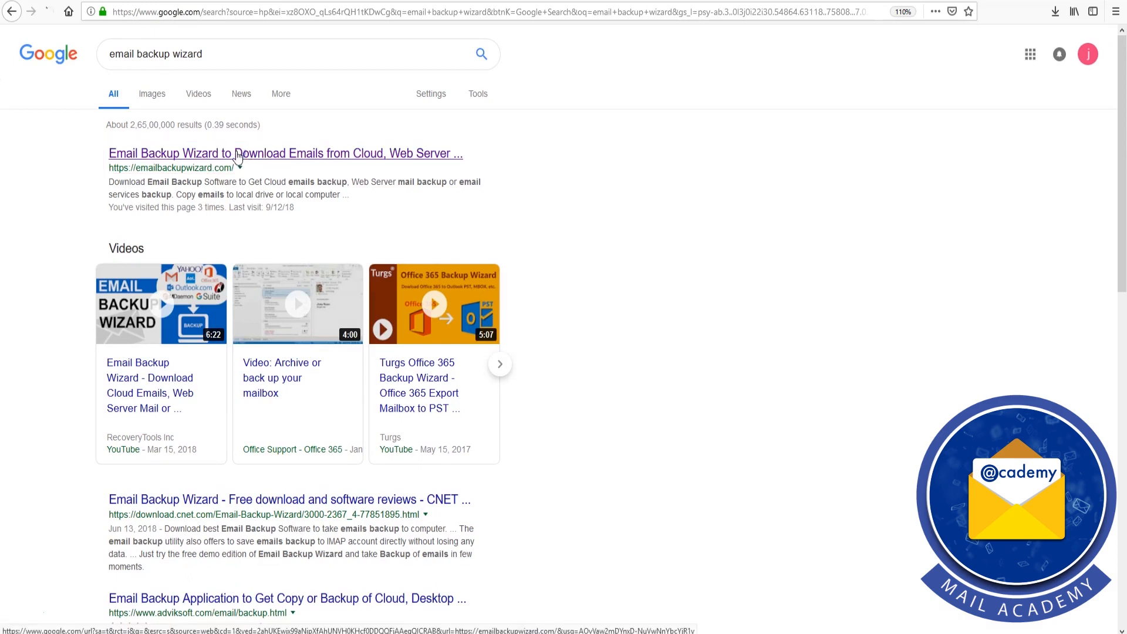
left_click(286, 153)
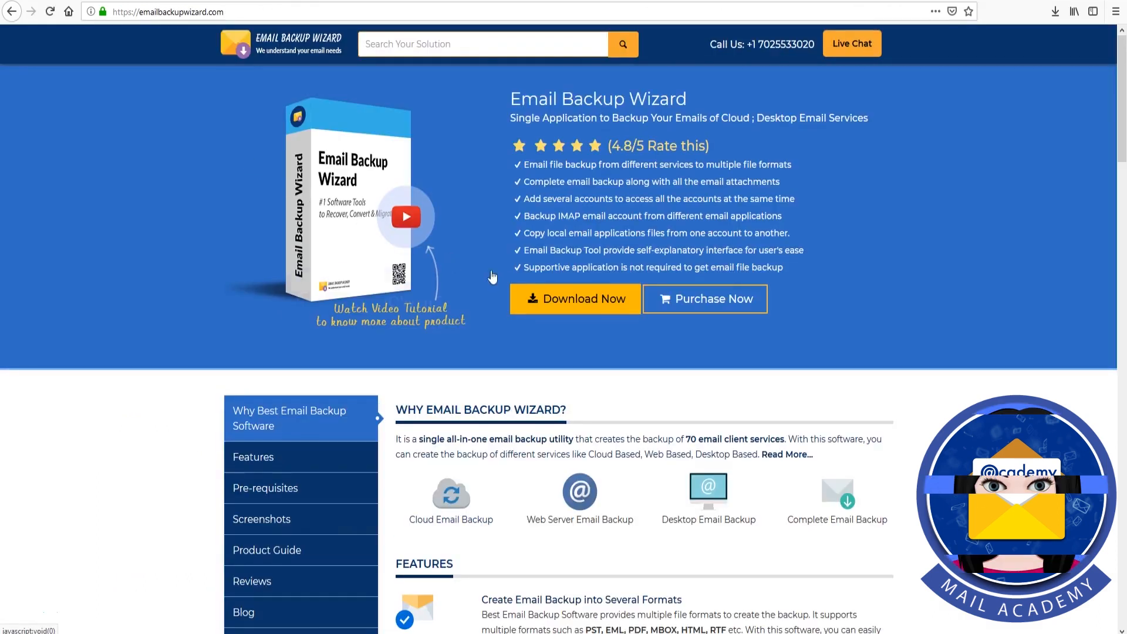
- Download setup-email-backup.exe via Download Now, save it, and run it from the downloads panel
left_click(574, 299)
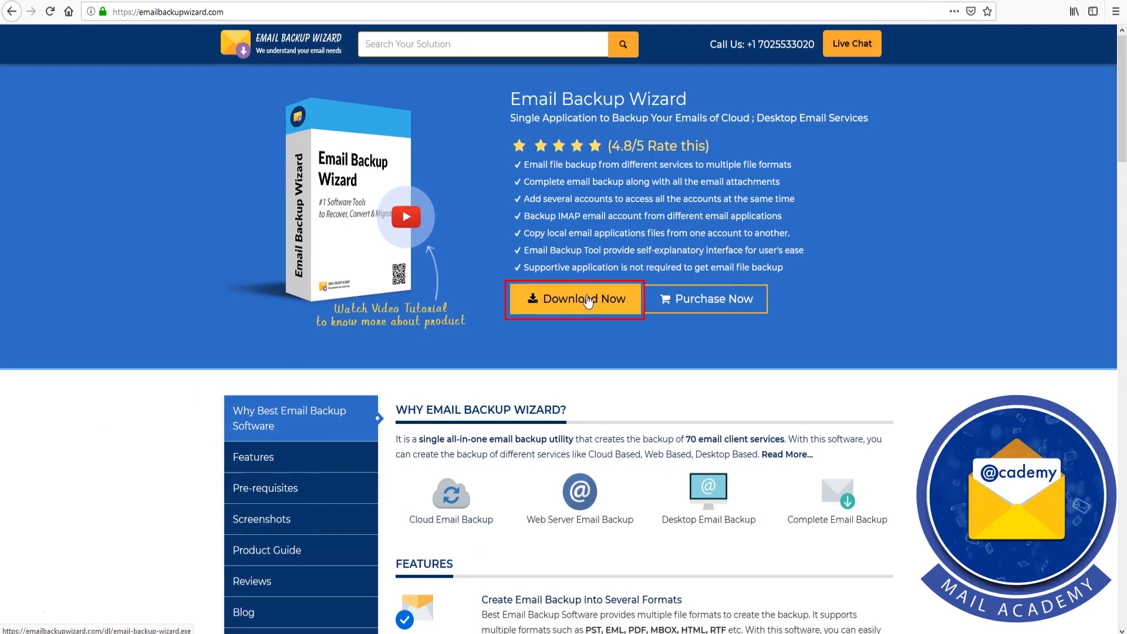
left_click(575, 299)
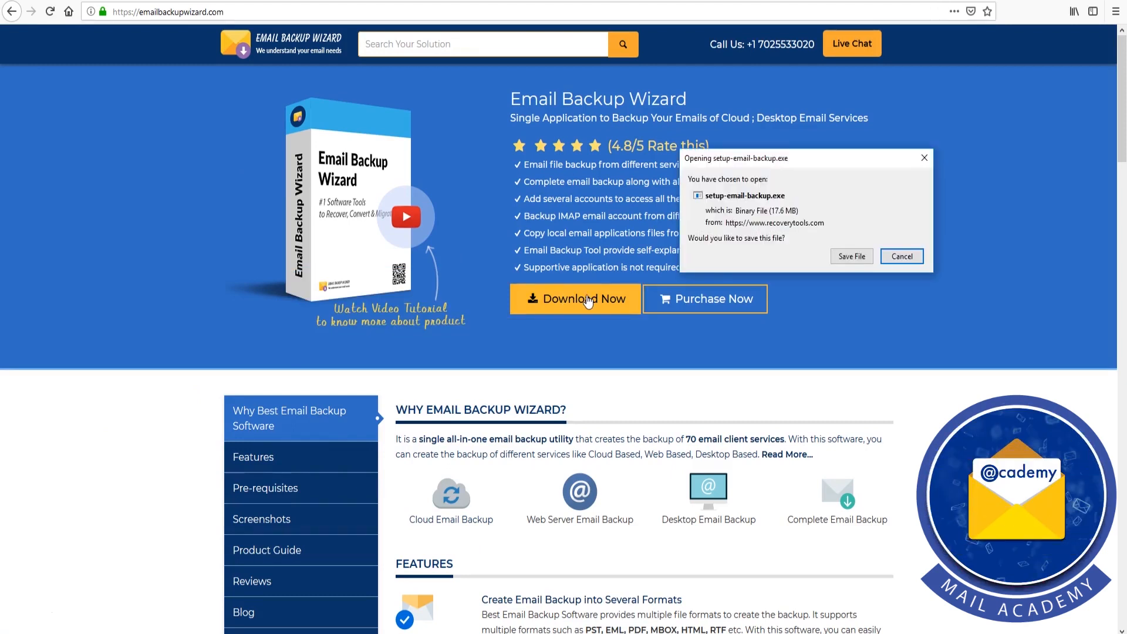
mouse_move(851, 255)
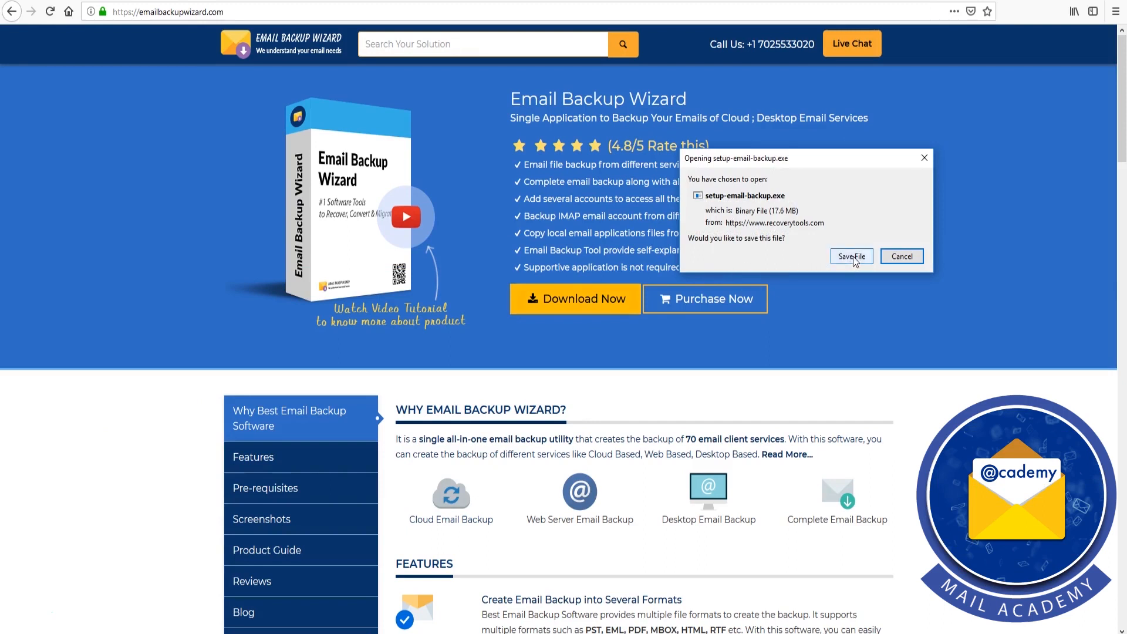
left_click(851, 257)
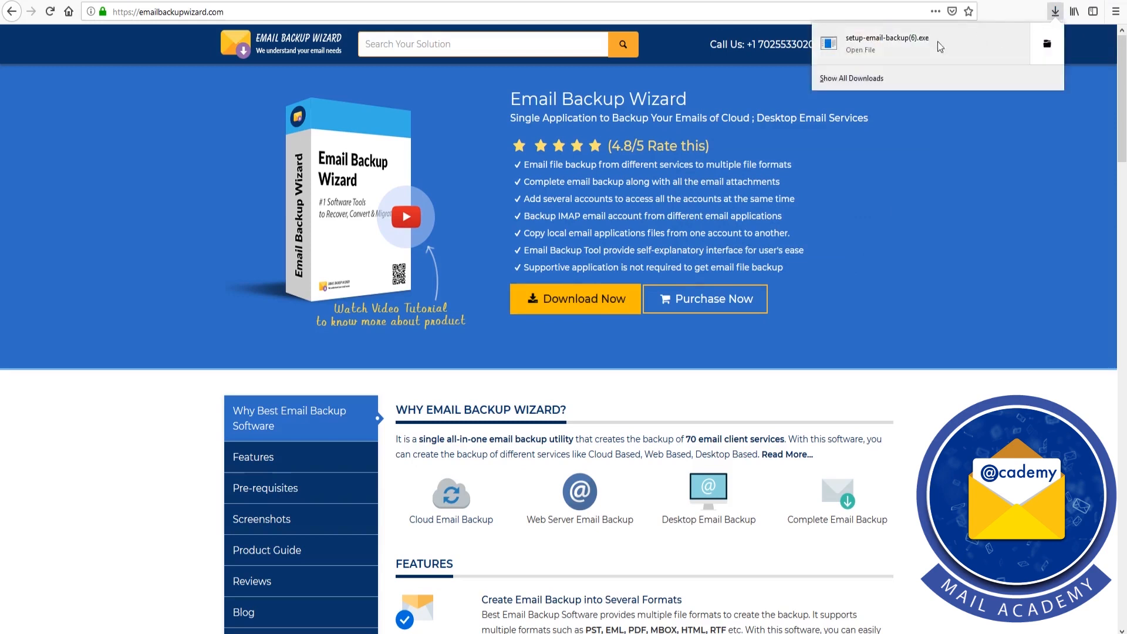
left_click(860, 49)
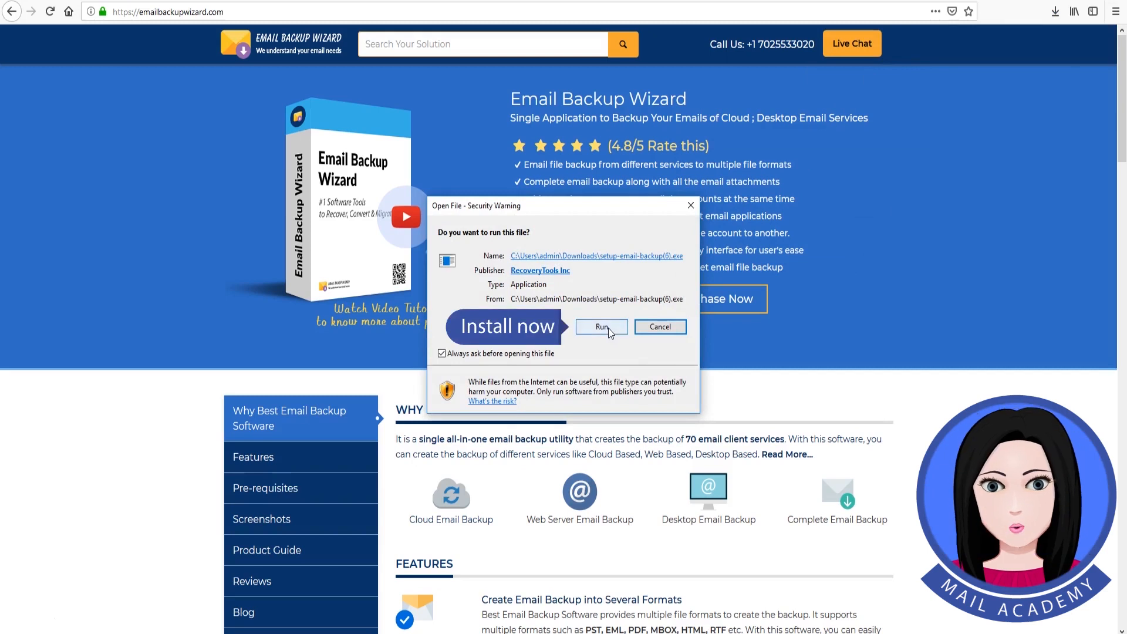
- Run the installer in English, accept the license agreement, install, and finish with Launch checked
left_click(601, 327)
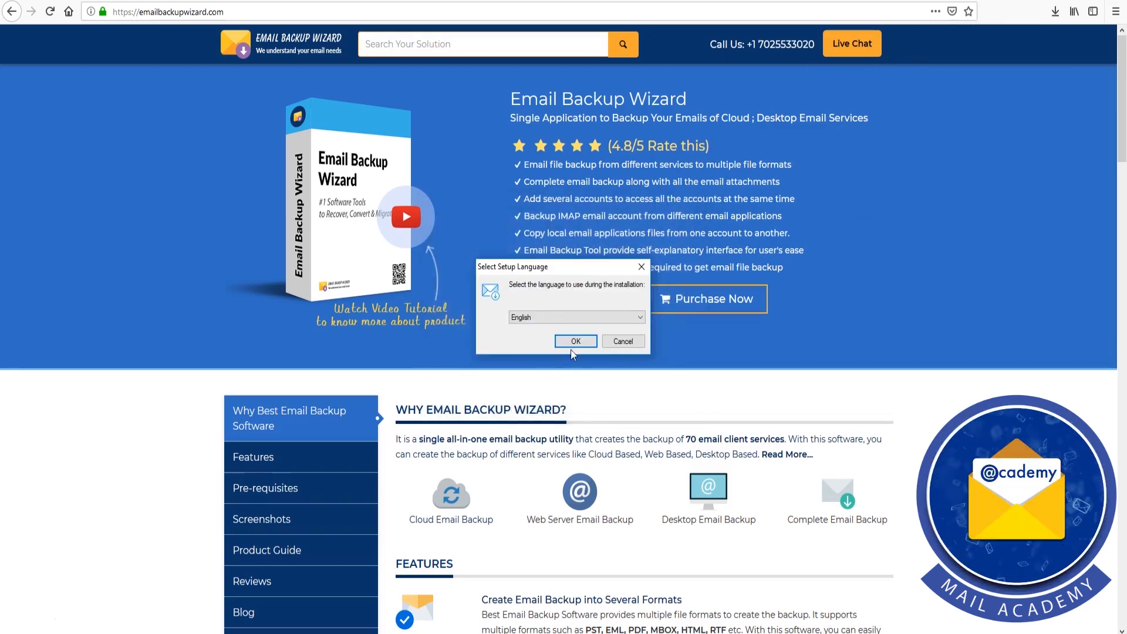
left_click(575, 340)
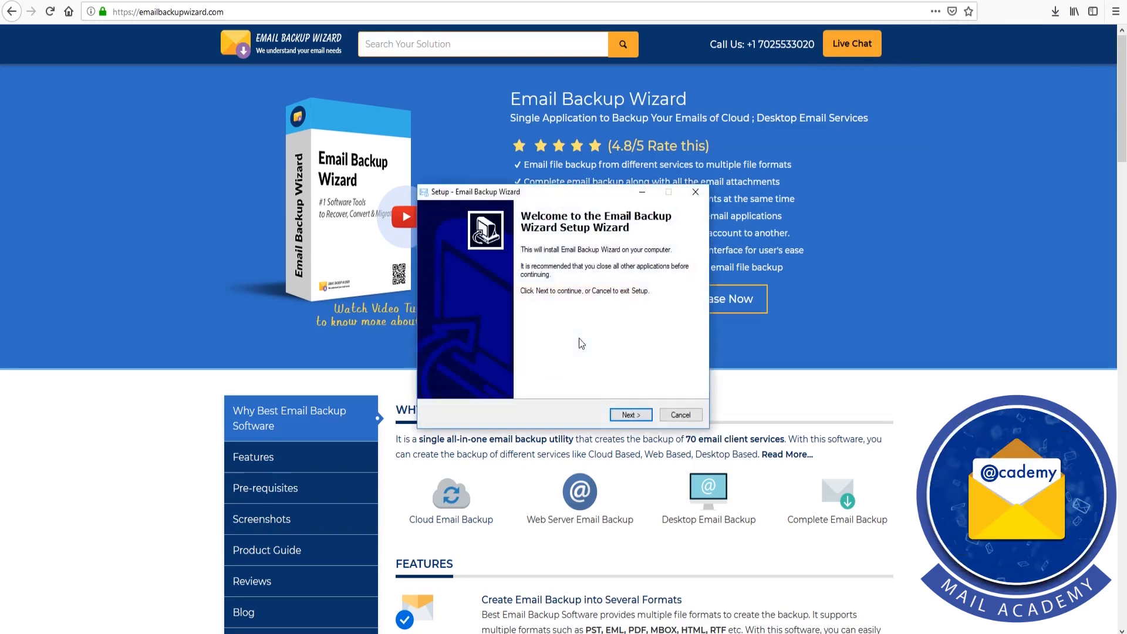
left_click(630, 414)
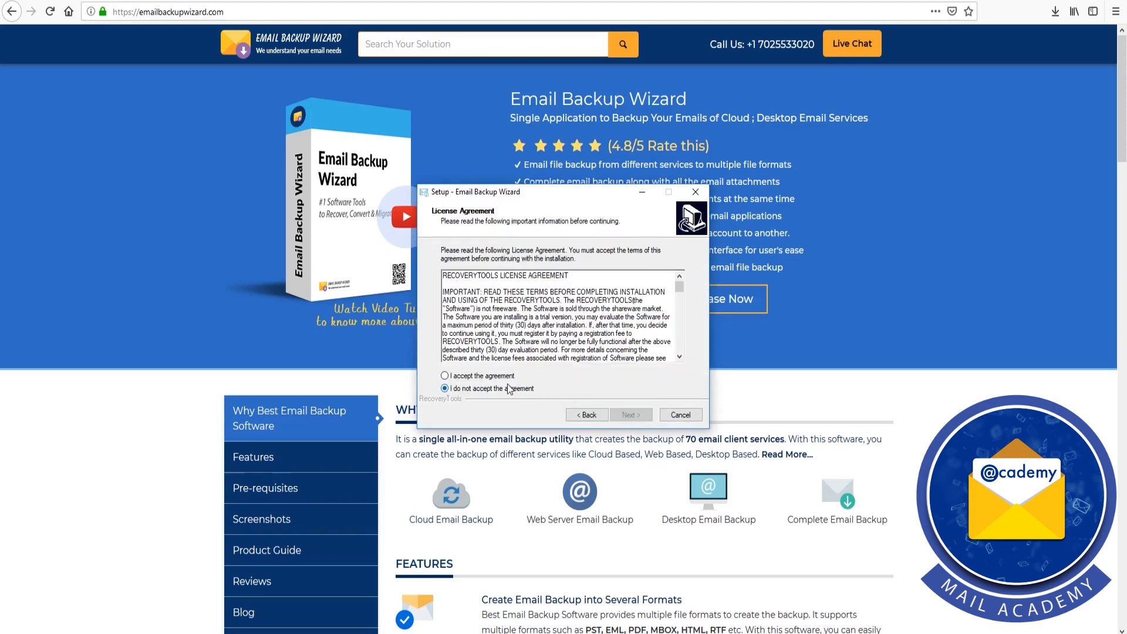
left_click(445, 376)
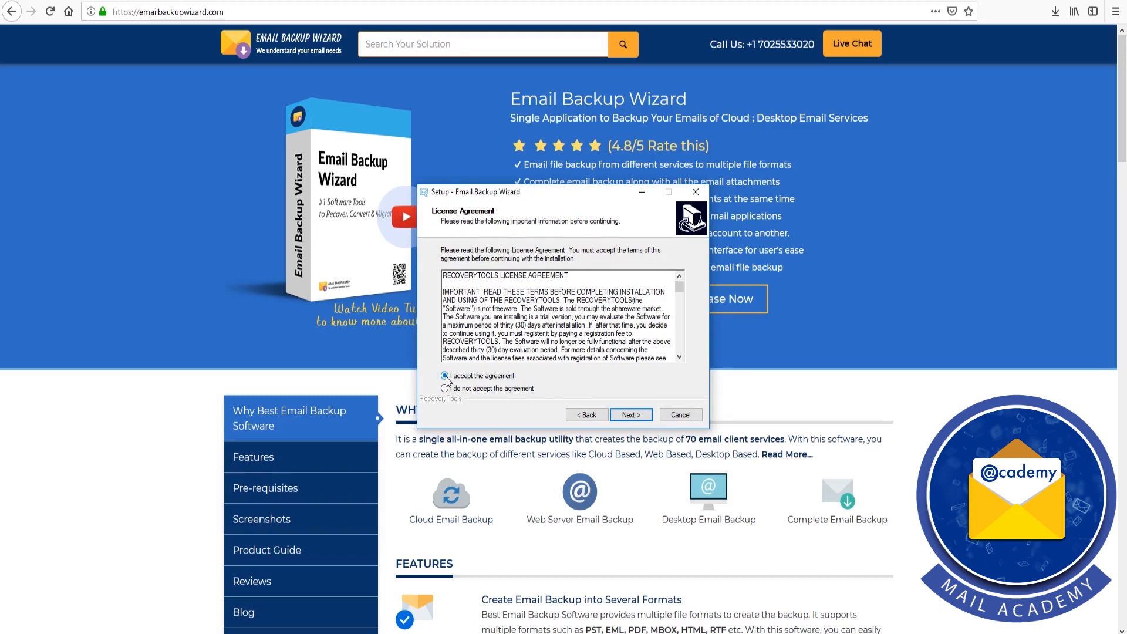
left_click(445, 377)
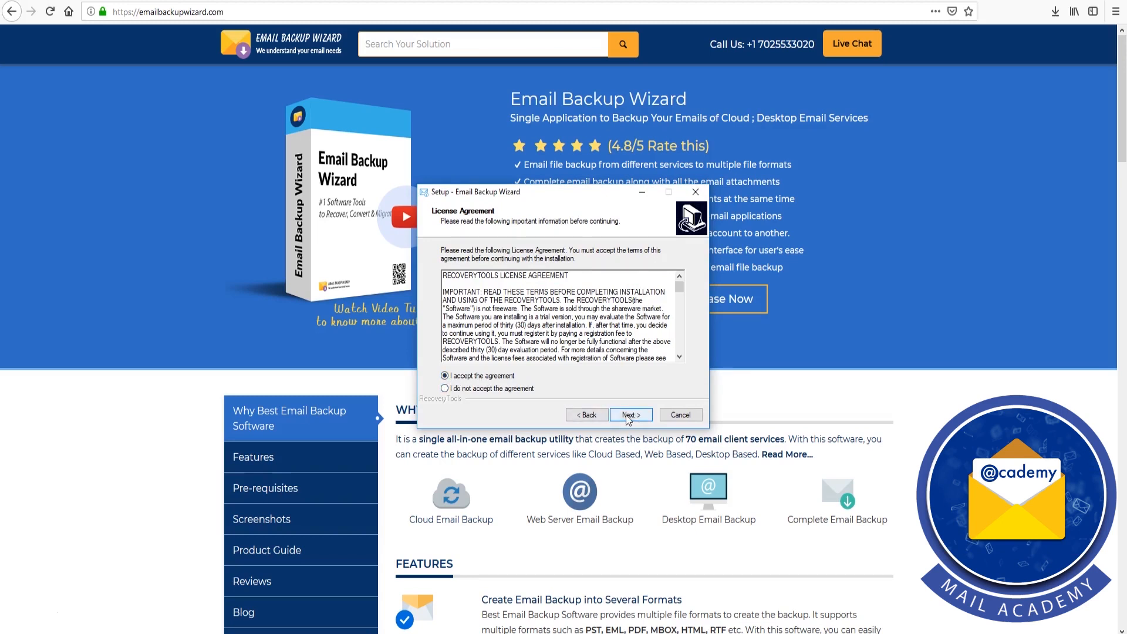
left_click(629, 414)
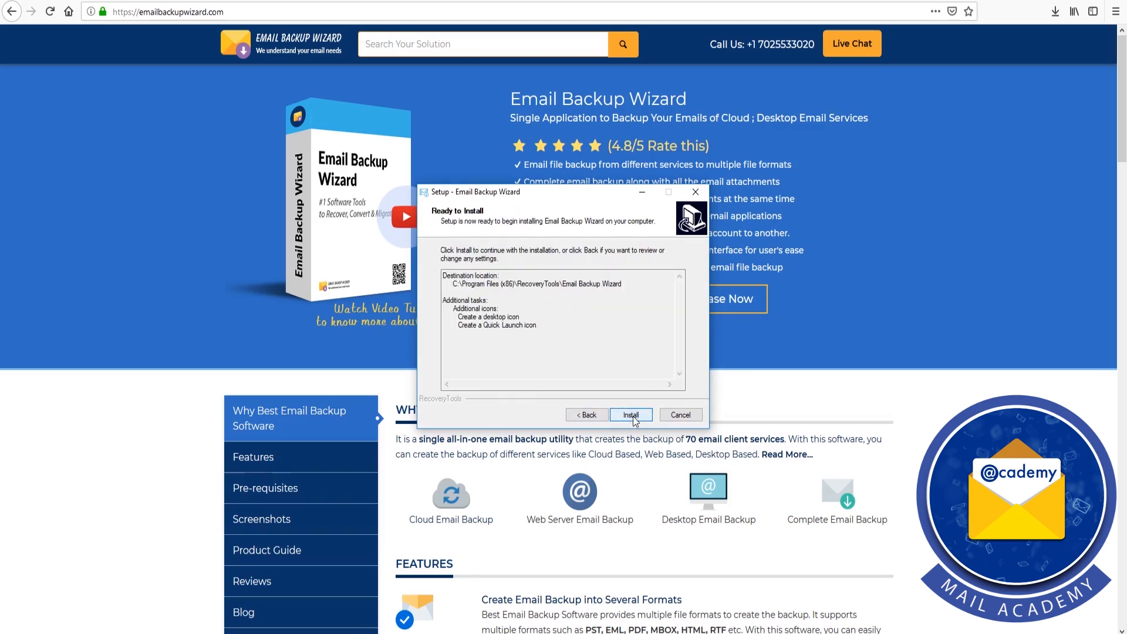
left_click(631, 414)
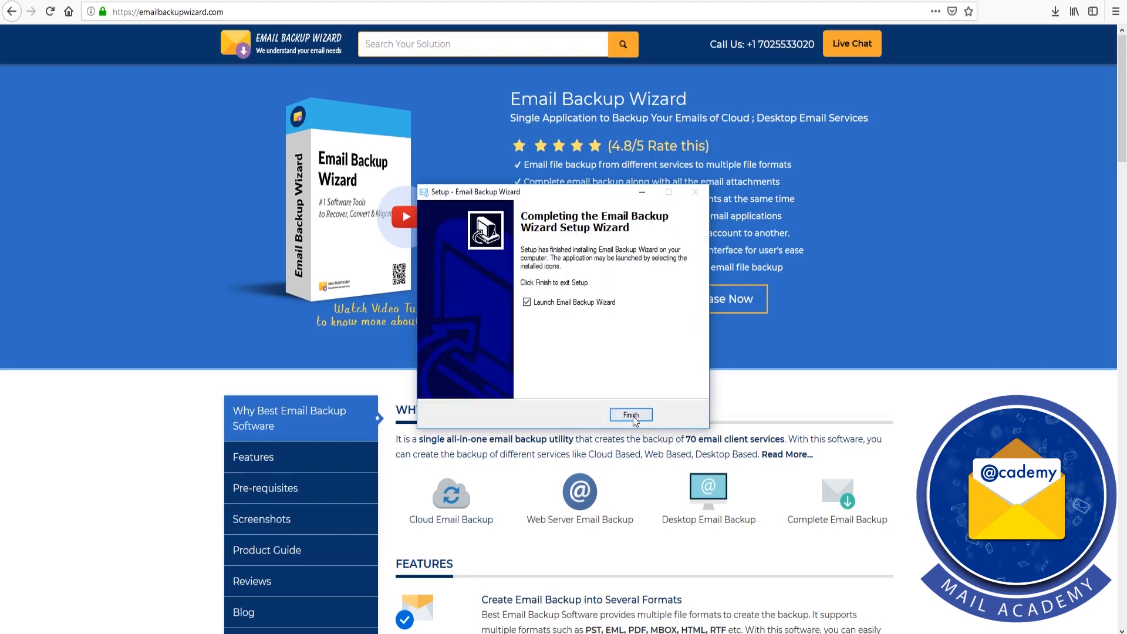
left_click(631, 414)
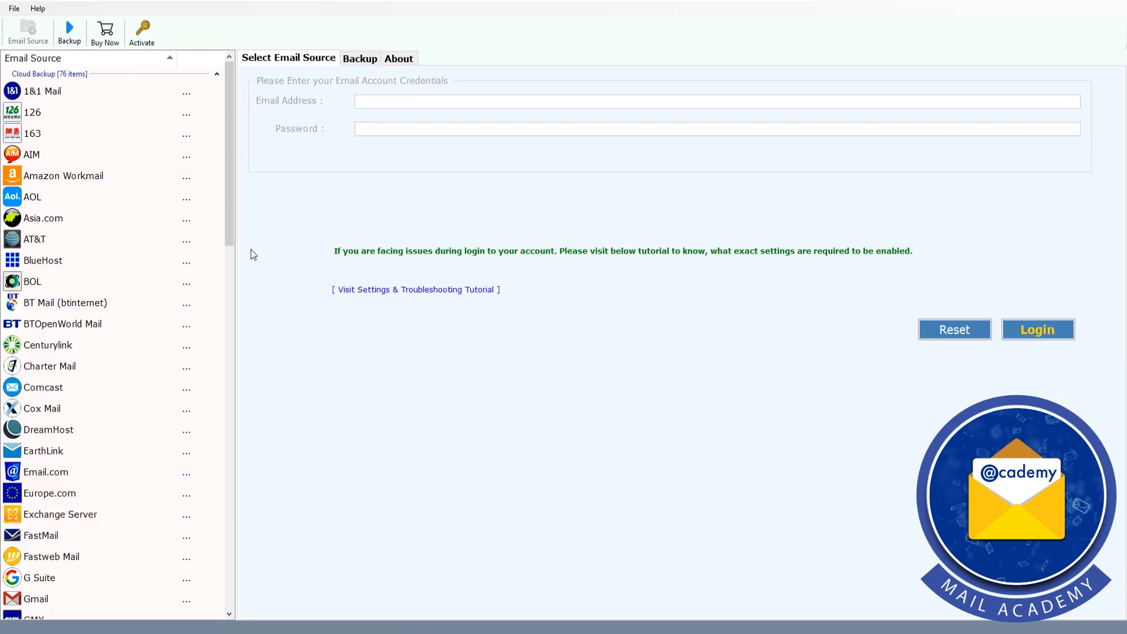
- Choose IMAP Server from the Email Source list and enter the source account's email address
scroll("down", 3)
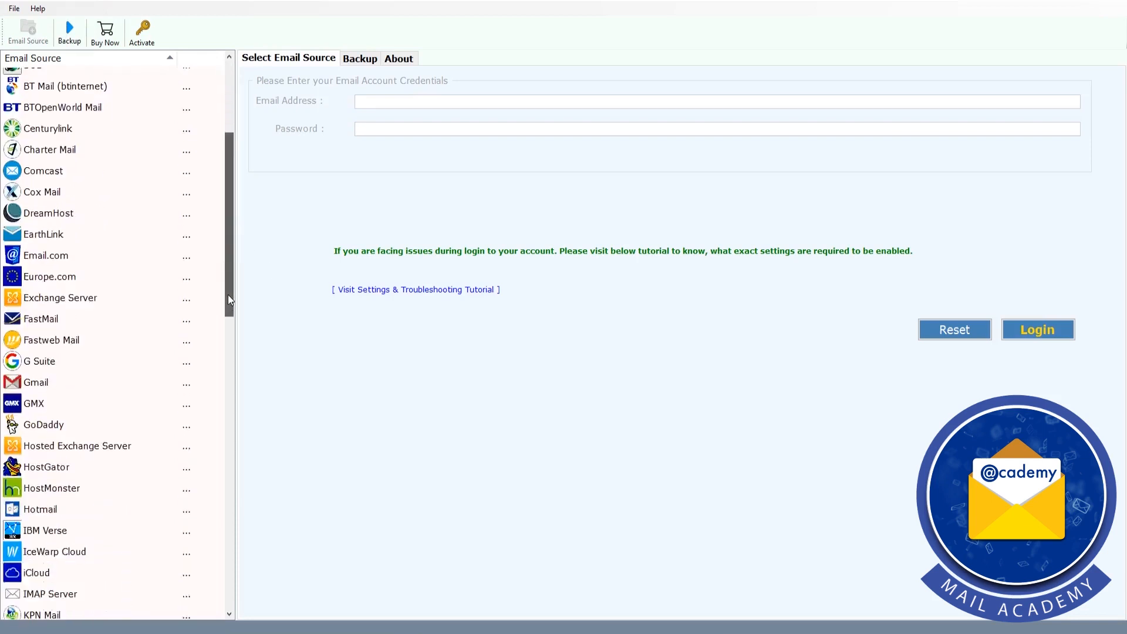
scroll("down", 3)
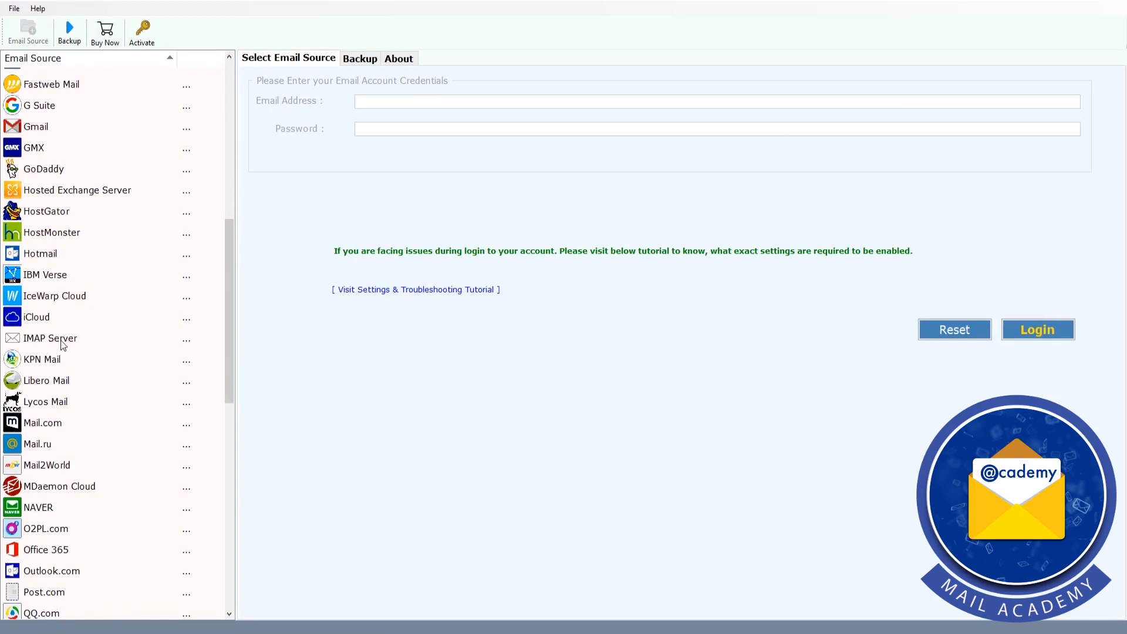
left_click(51, 338)
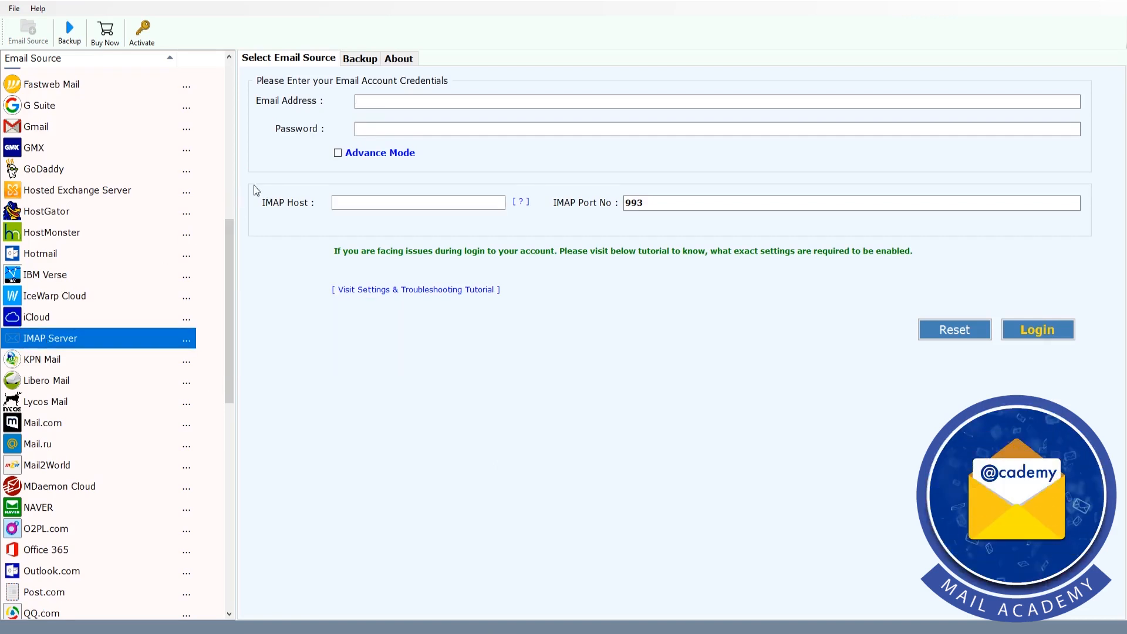
left_click(716, 100)
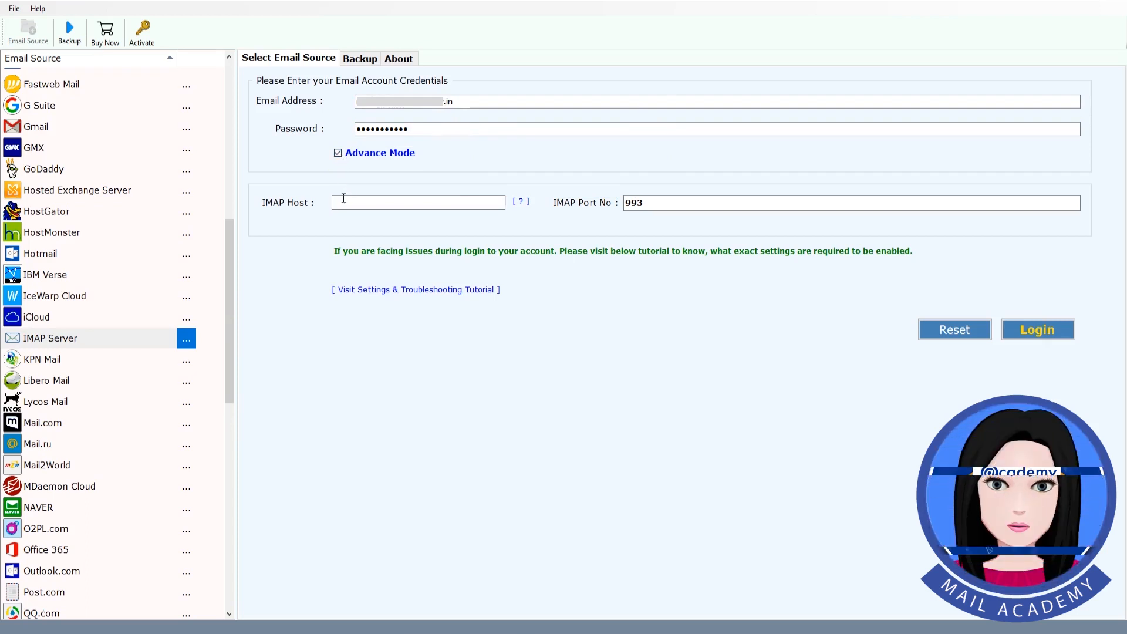
- Enter the IMAP host name, keep port 993, and log in to list the mailbox folders
left_click(418, 202)
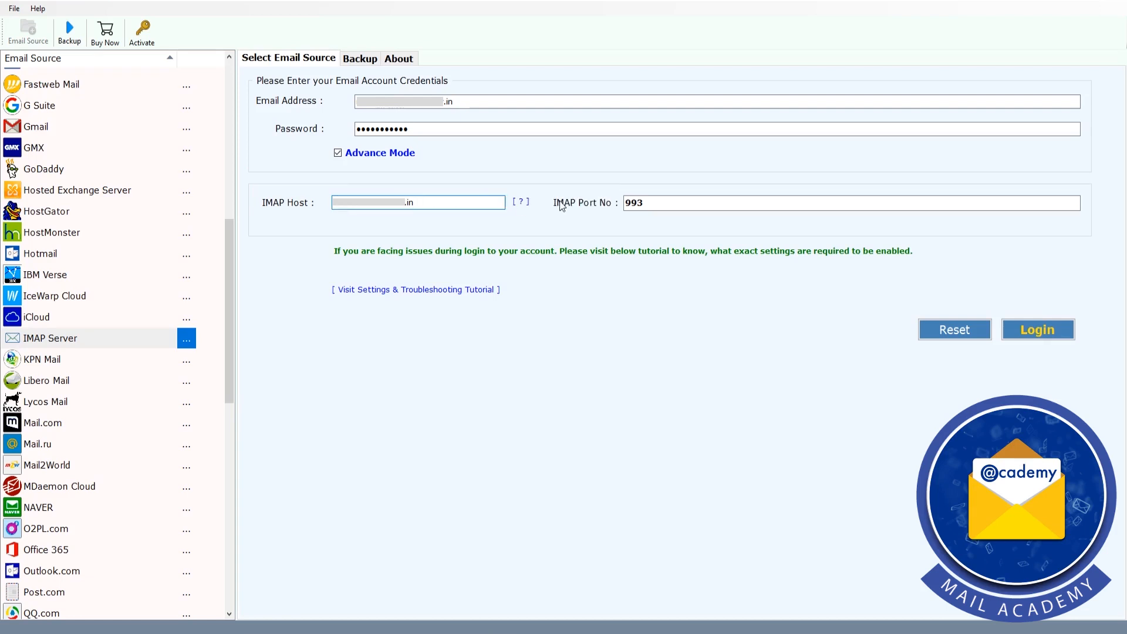
left_click(847, 203)
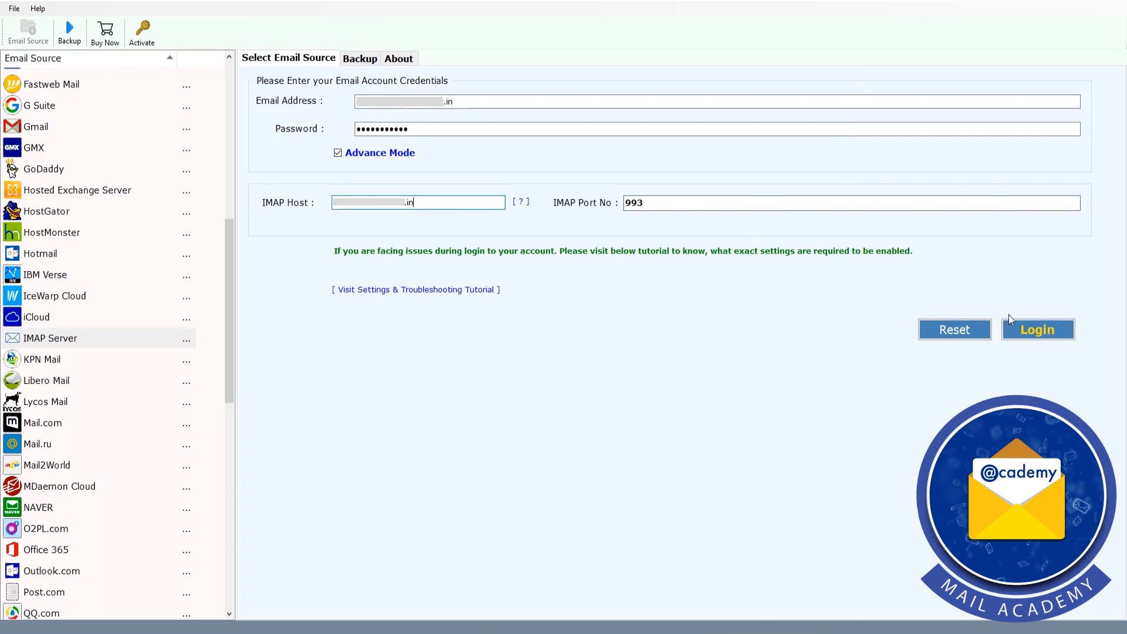
left_click(1036, 328)
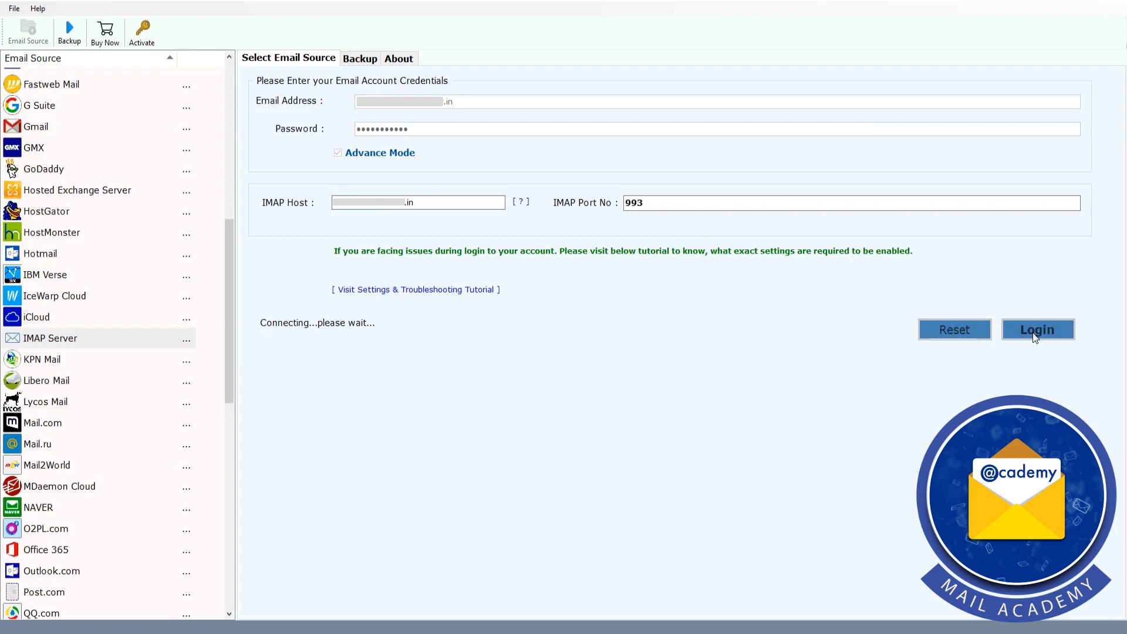
left_click(1037, 328)
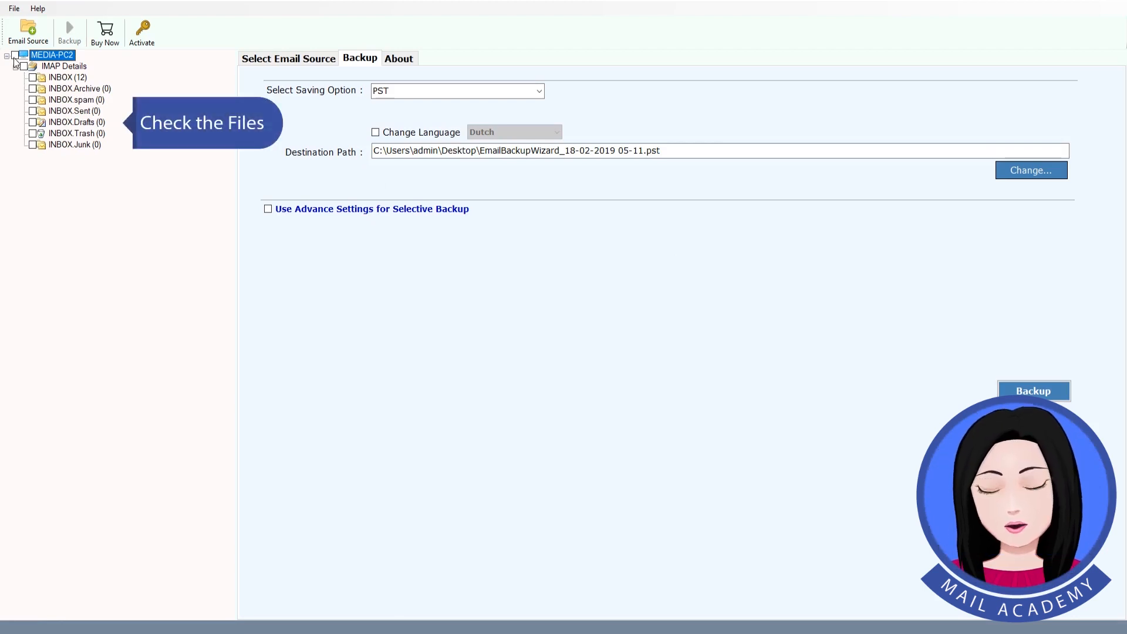
- Check the MEDIA-PC2 root to select all folders and choose IMAP as the saving option
left_click(14, 56)
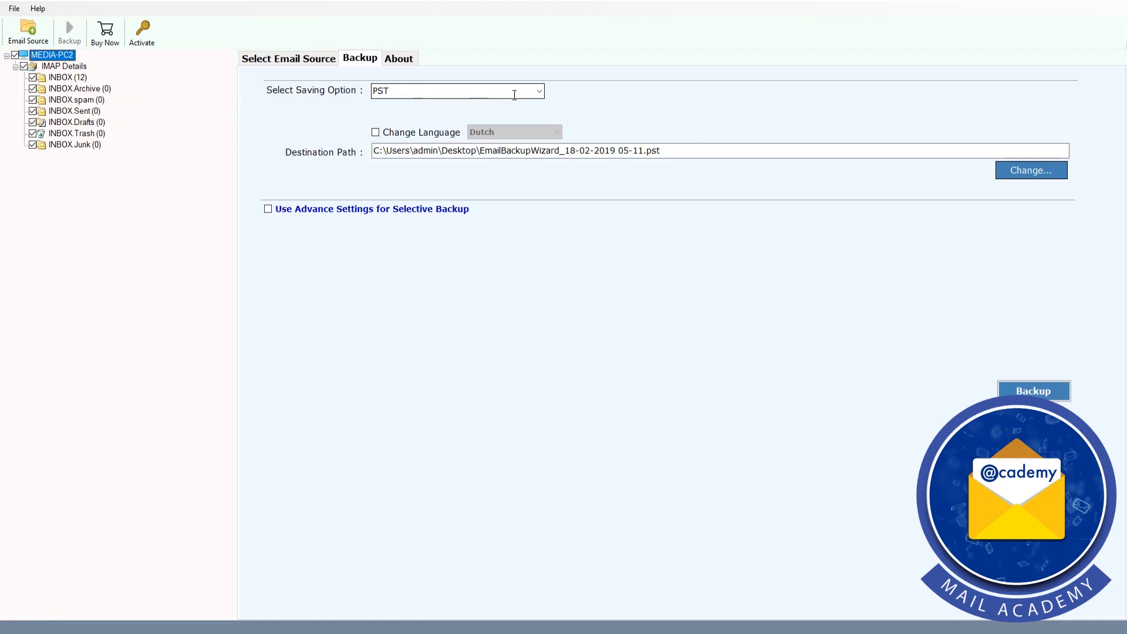
left_click(537, 90)
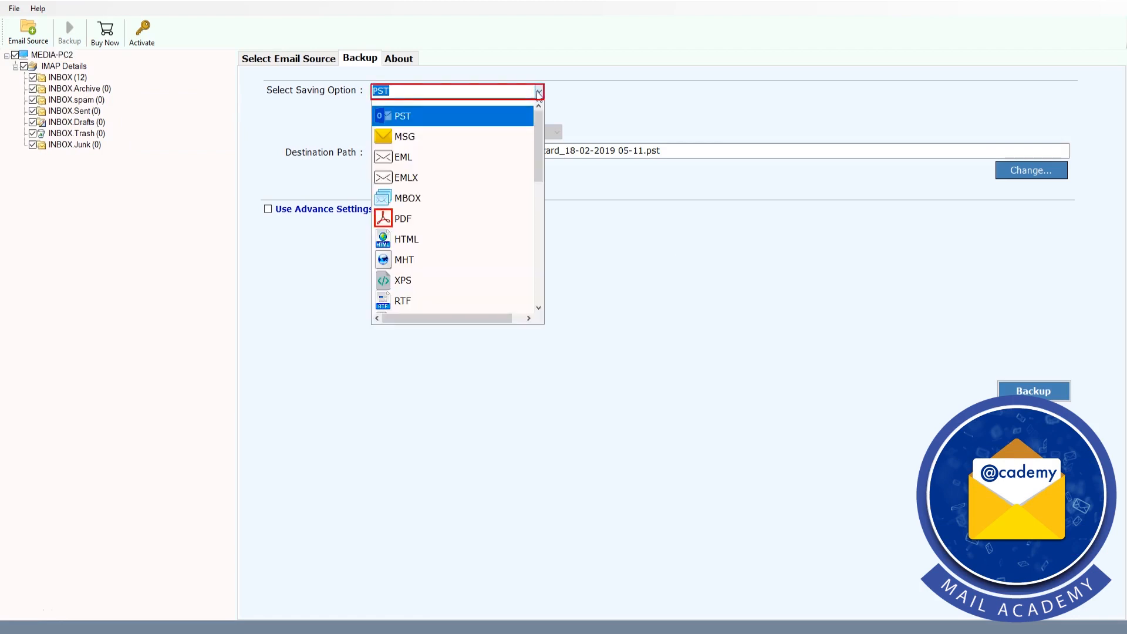
scroll("down", 3)
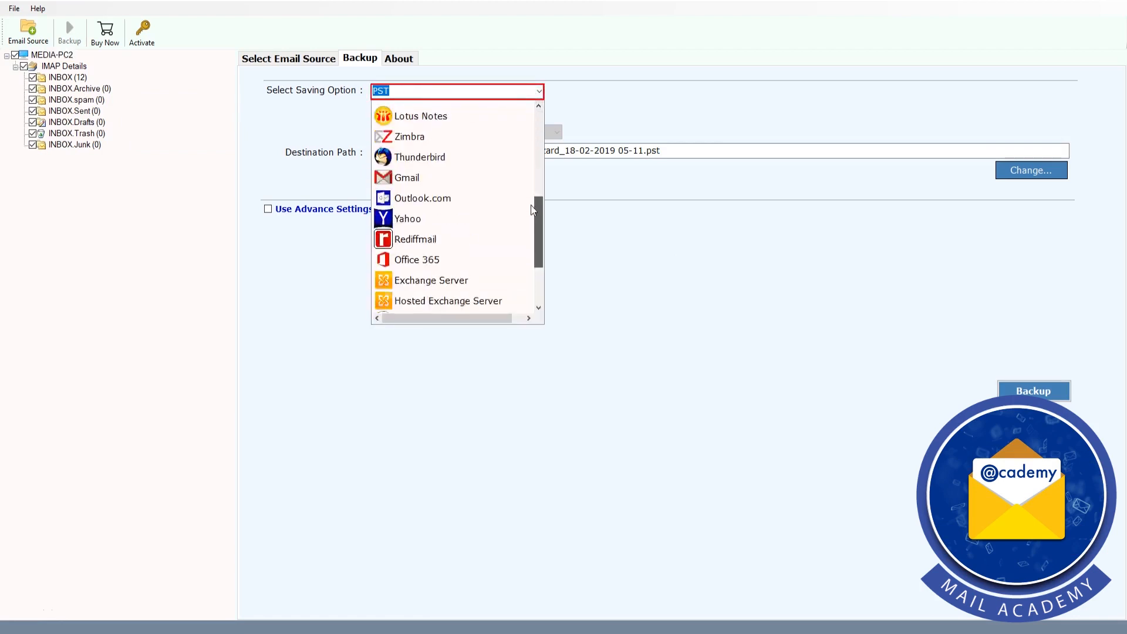
scroll("down", 3)
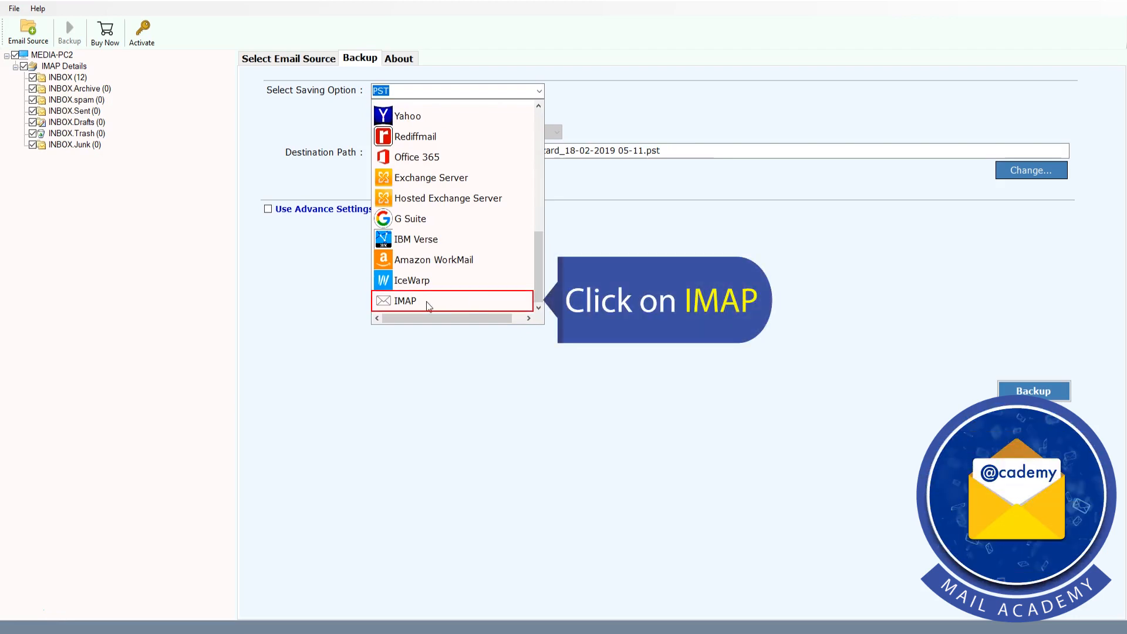
left_click(405, 300)
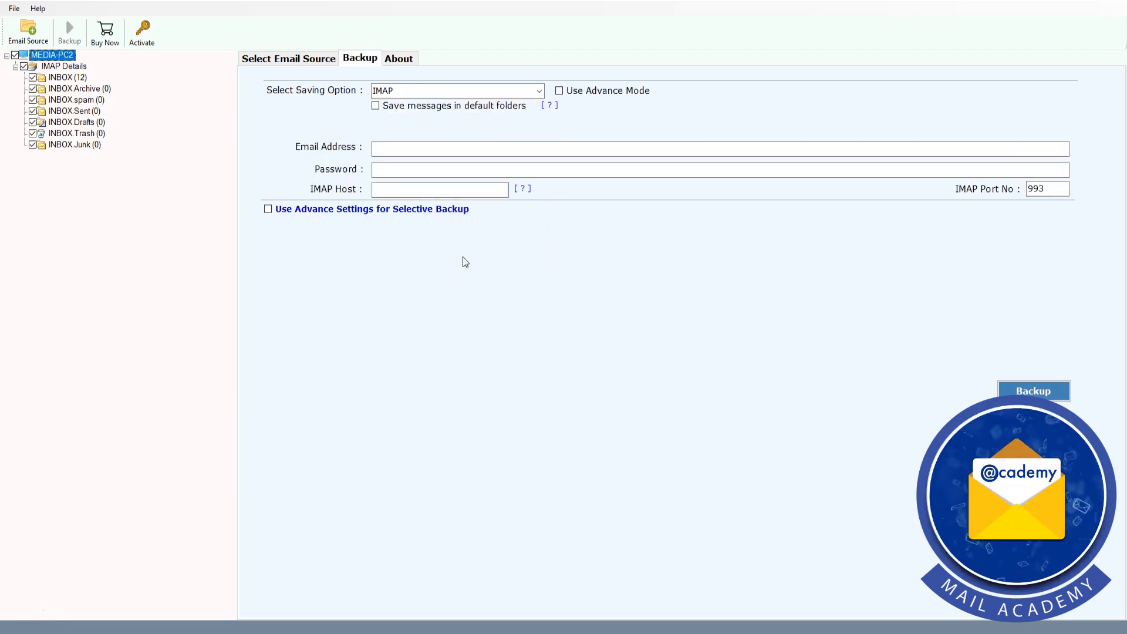
- Enable Use Advance Mode, leave default-folder saving off, and enter the Zoho email, password and IMAP host
left_click(558, 90)
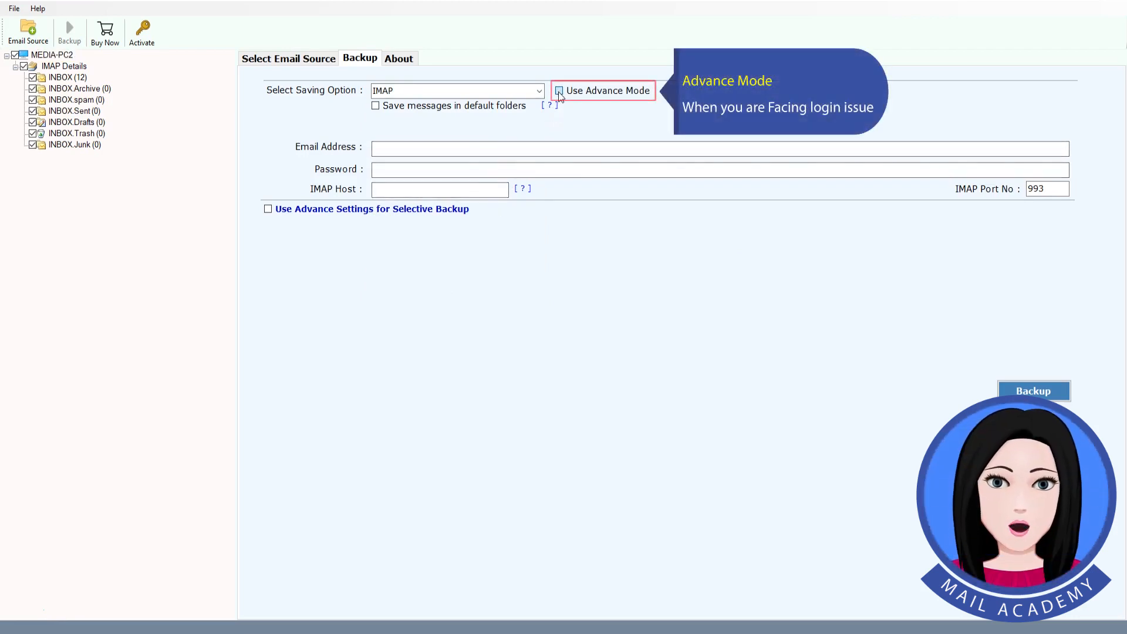
left_click(559, 90)
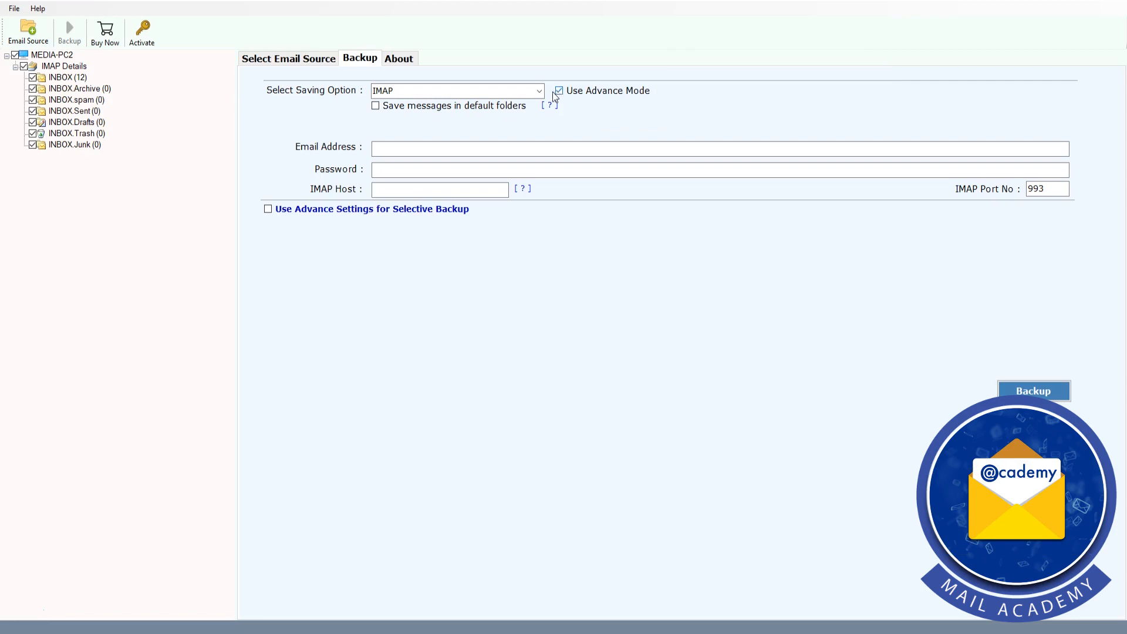
mouse_move(375, 105)
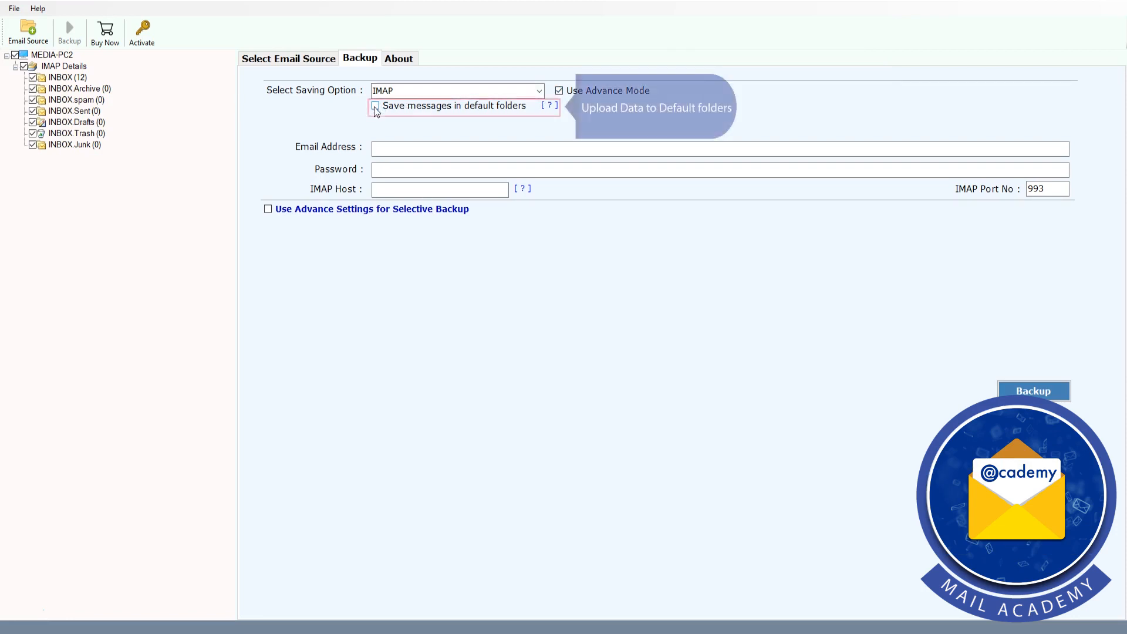
left_click(375, 105)
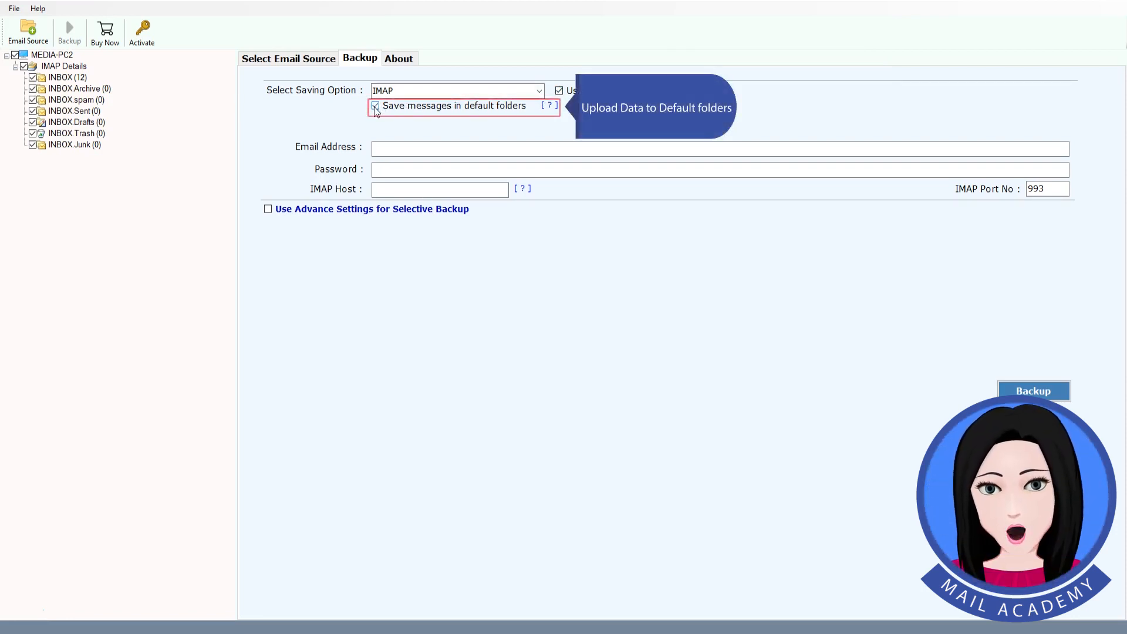
left_click(374, 106)
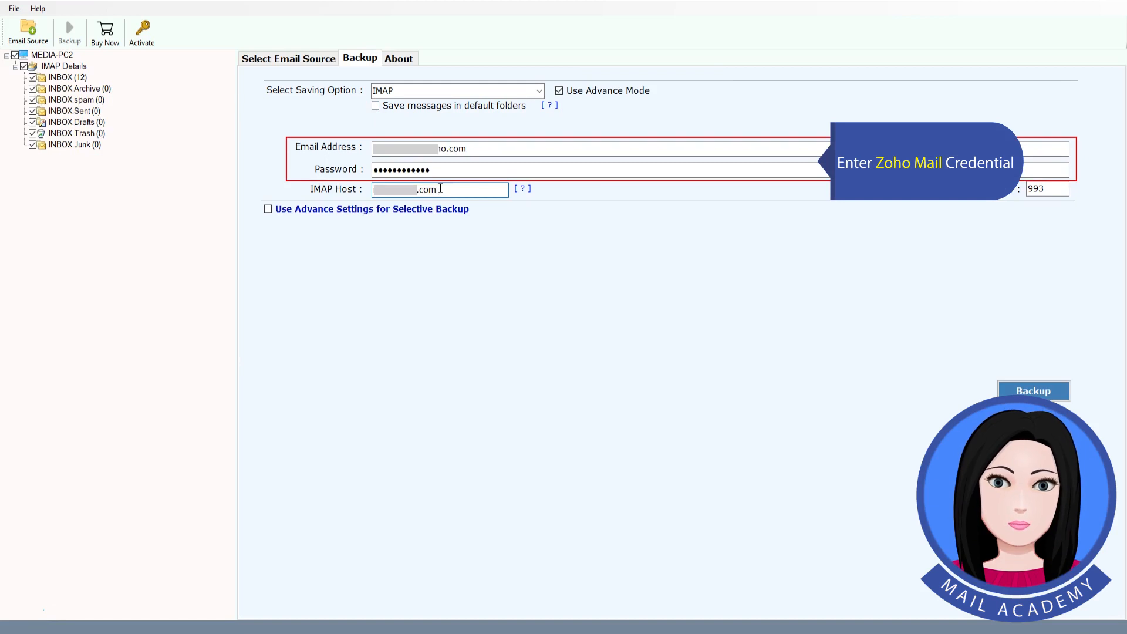
left_click(437, 188)
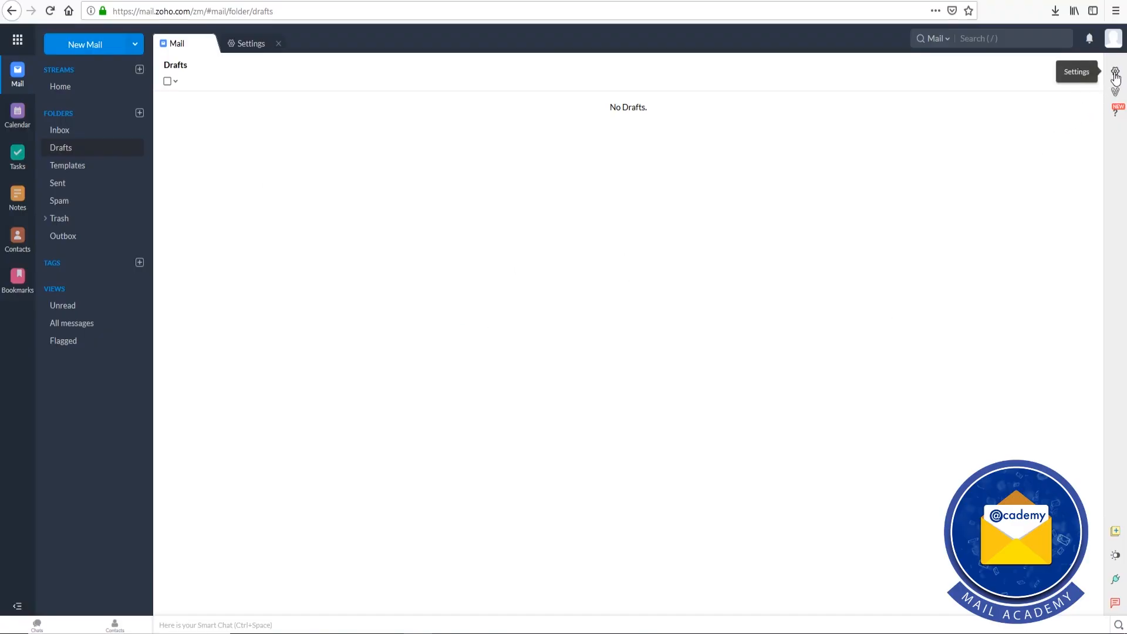
- In Zoho Mail settings, enable the IMAP Access checkbox under Mail accounts
left_click(1115, 72)
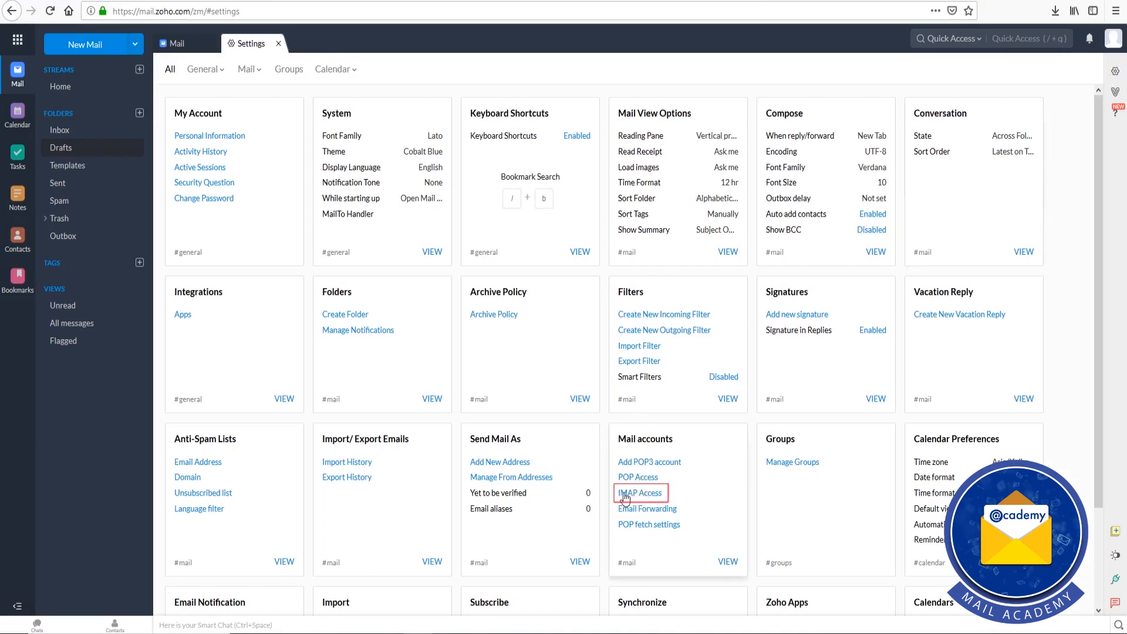
left_click(638, 491)
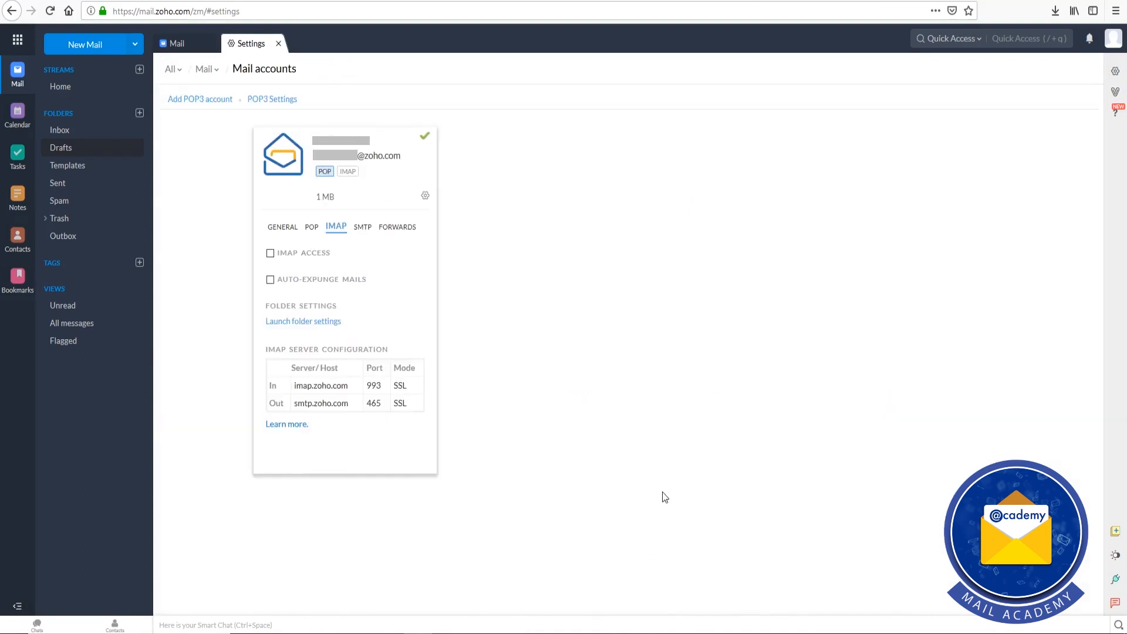
mouse_move(497, 379)
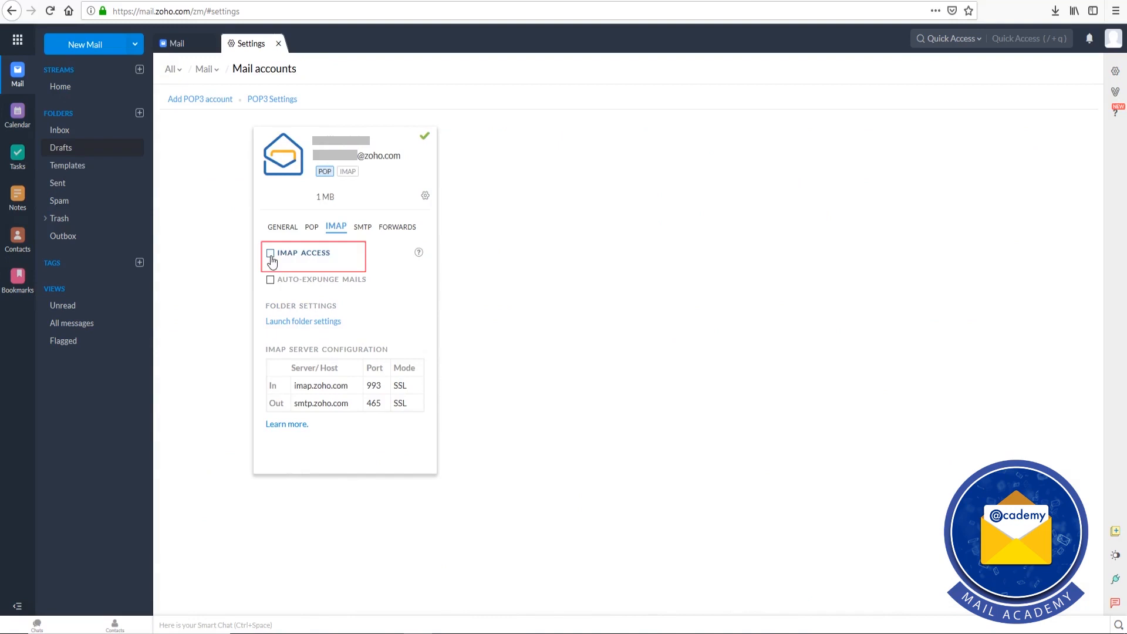
left_click(270, 257)
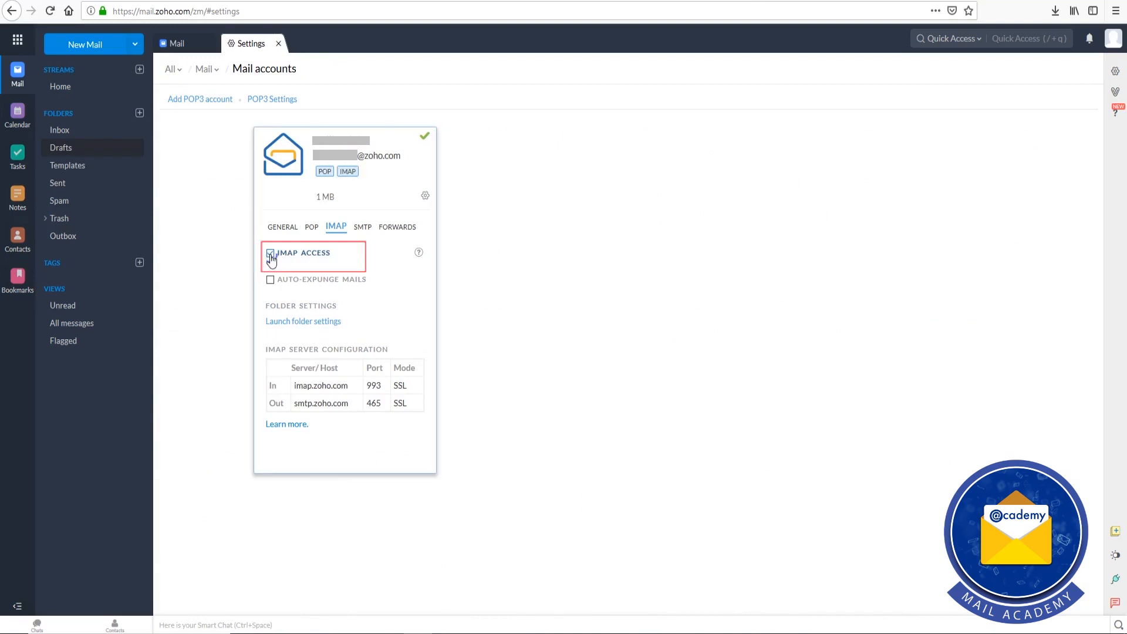
left_click(270, 253)
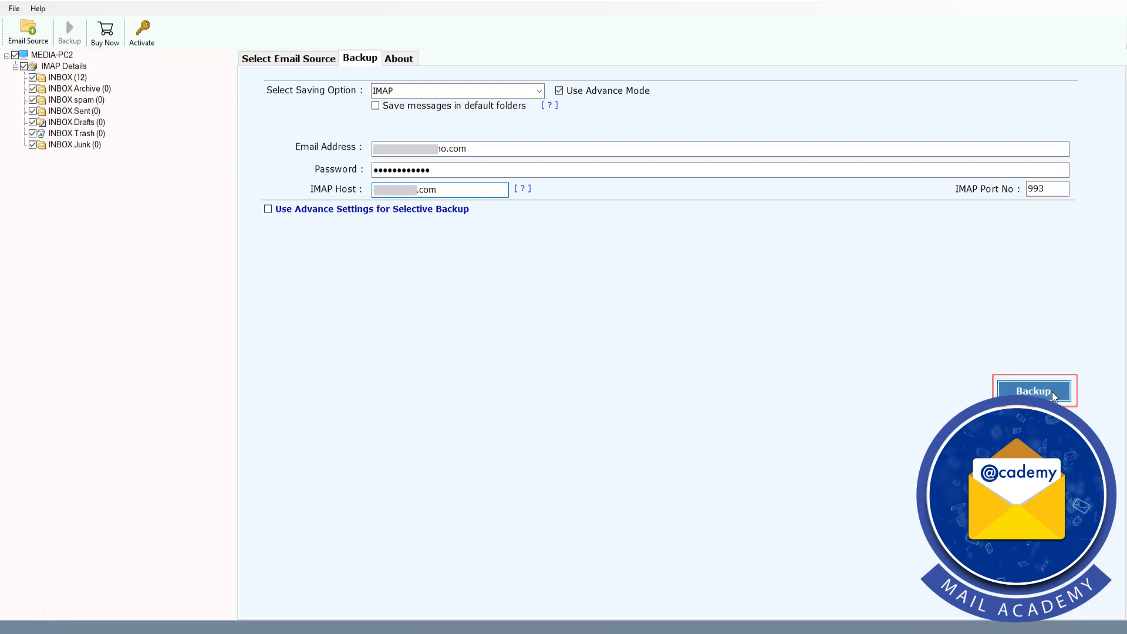
- Run Backup into the Zoho account and dismiss the conversion-completed and trial-limit dialogs
left_click(1033, 389)
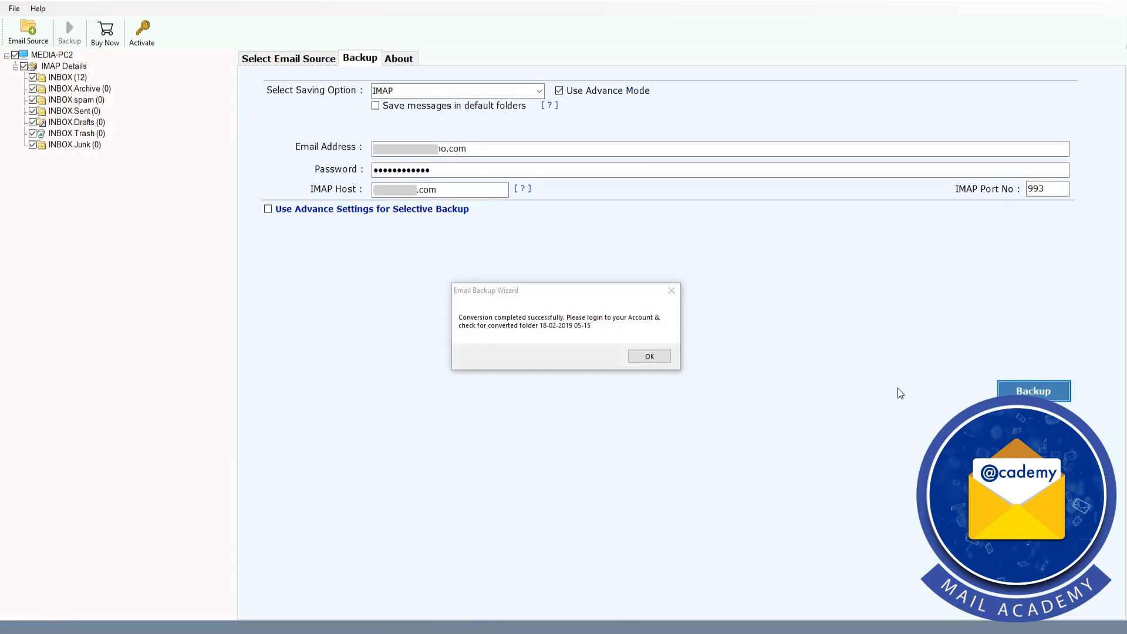
left_click(647, 356)
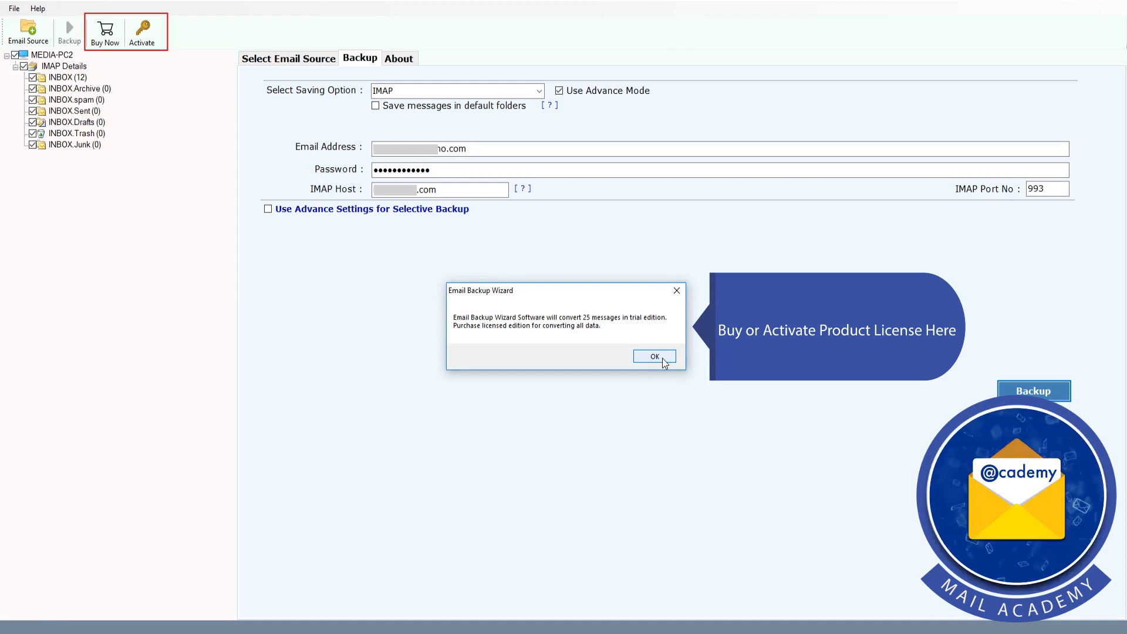
left_click(654, 357)
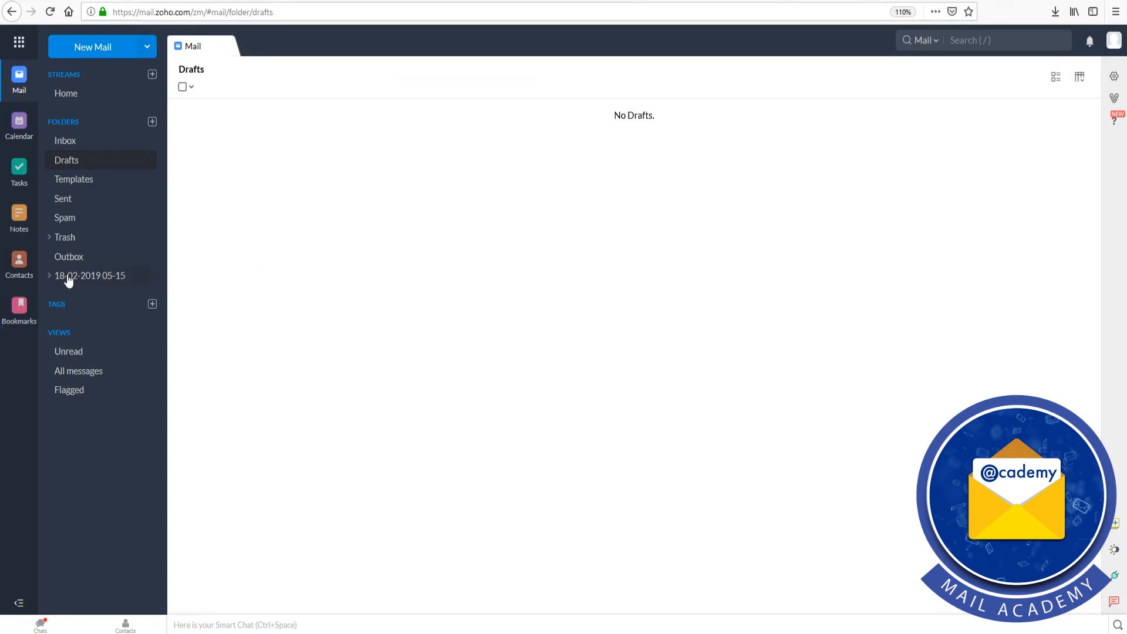
left_click(49, 275)
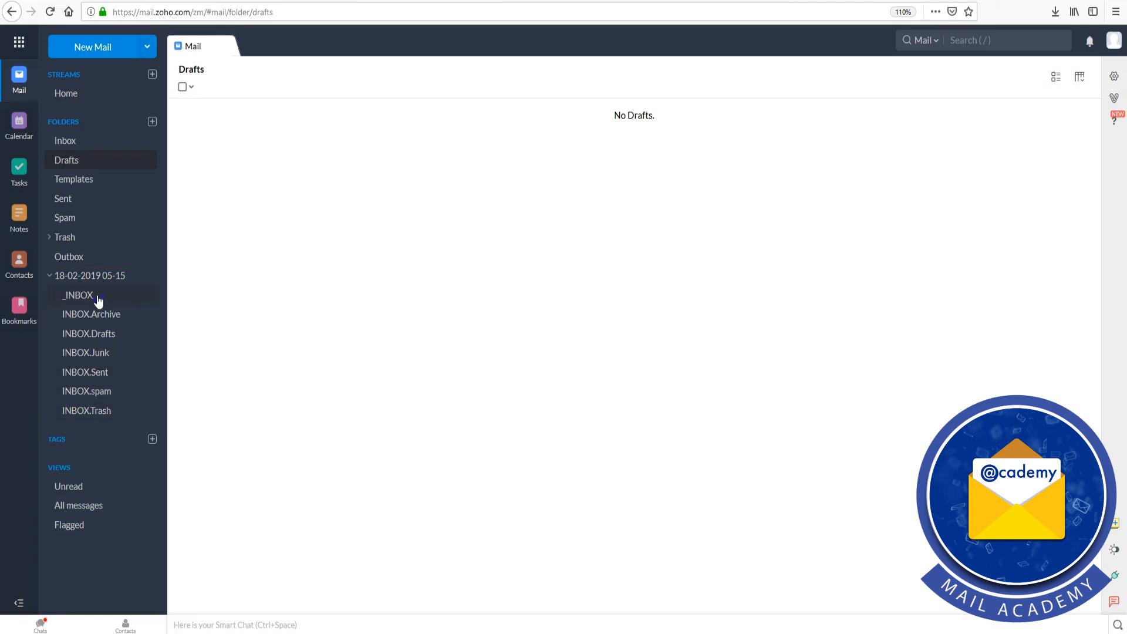
left_click(79, 294)
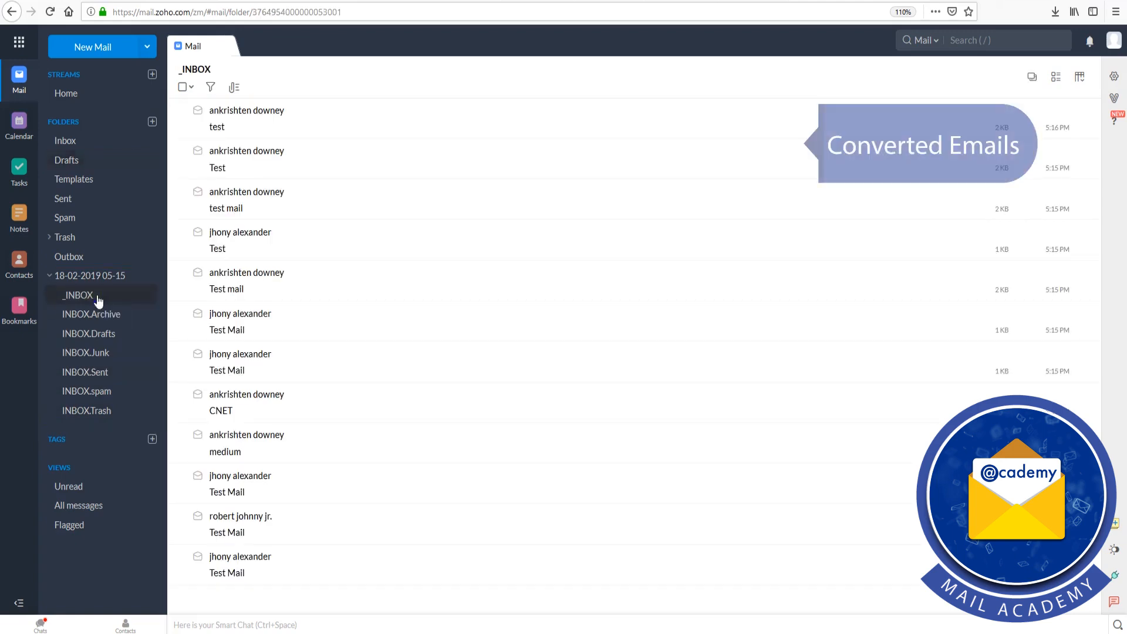